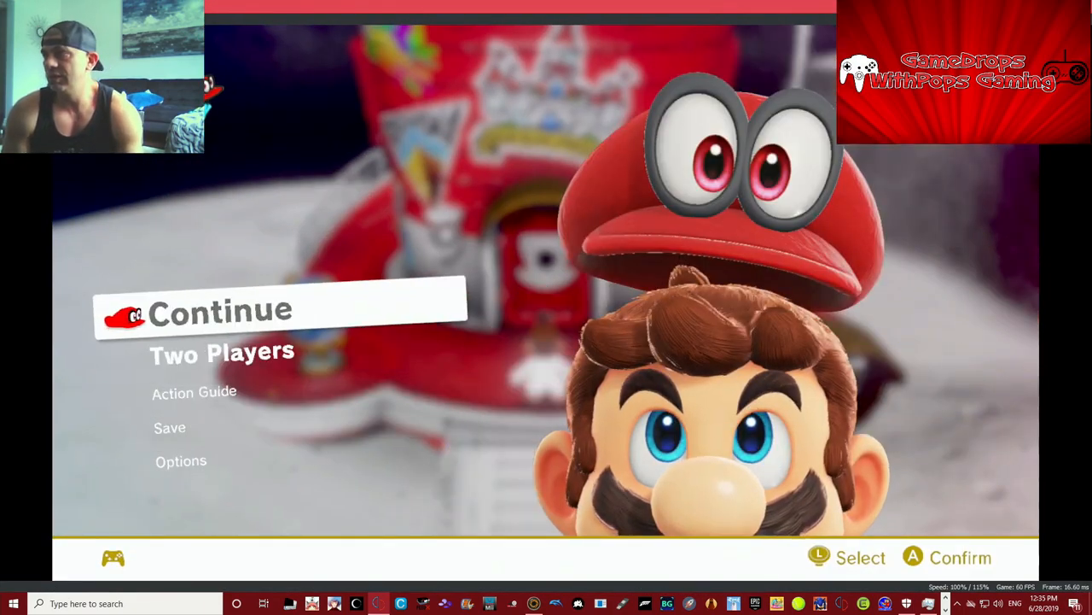
Scroll the yuzu game list and boot Super Mario Odyssey to its pause menu.
{"action": "left_click", "coordinate": [220, 310]}
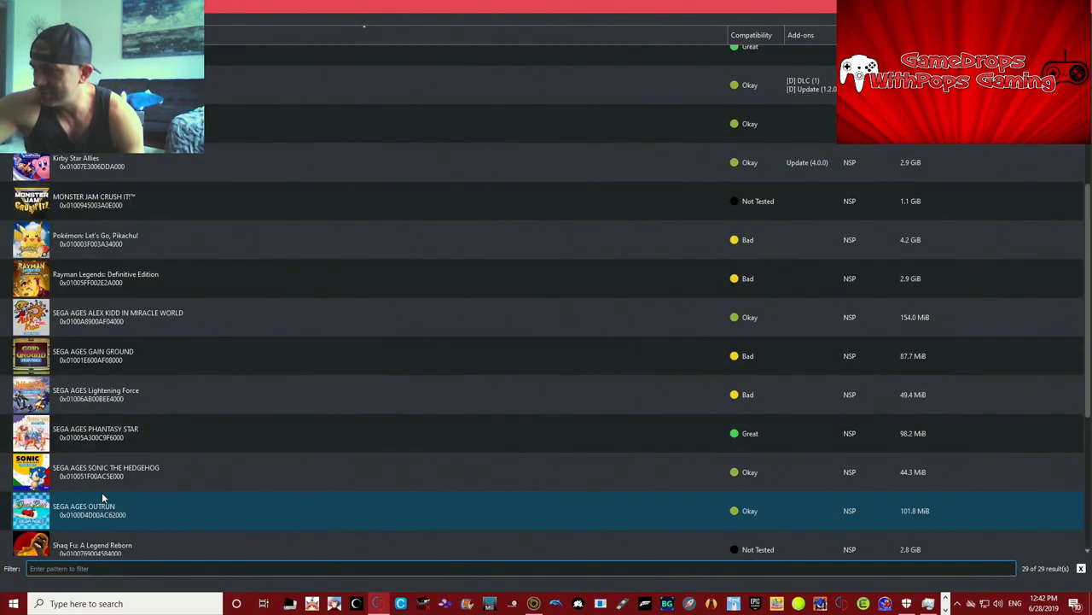
{"action": "scroll", "scroll_direction": "down", "scroll_amount": 3}
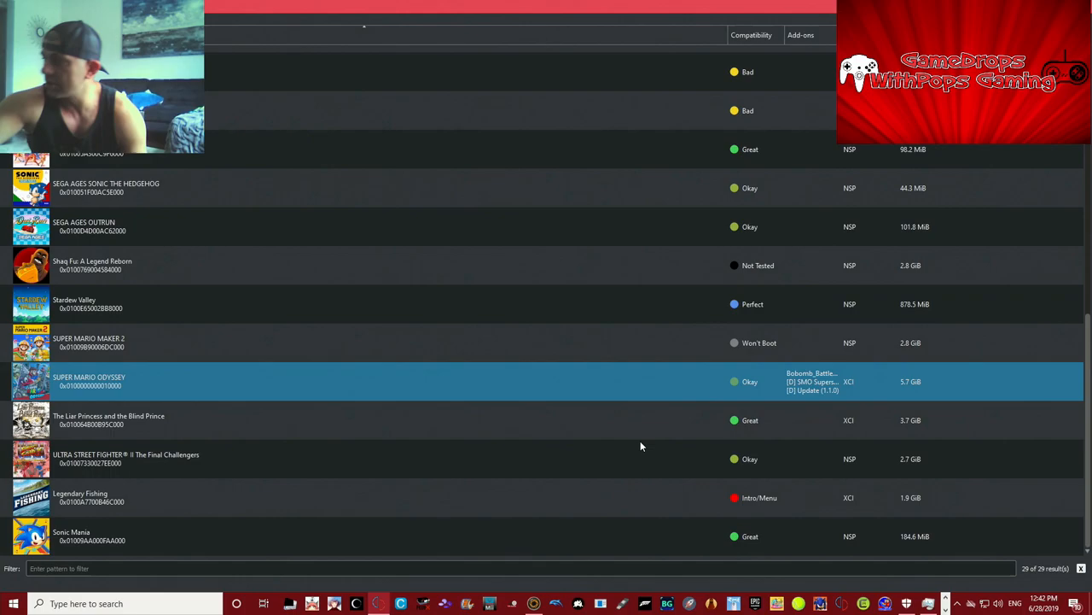
{"action": "double_click", "coordinate": [89, 380]}
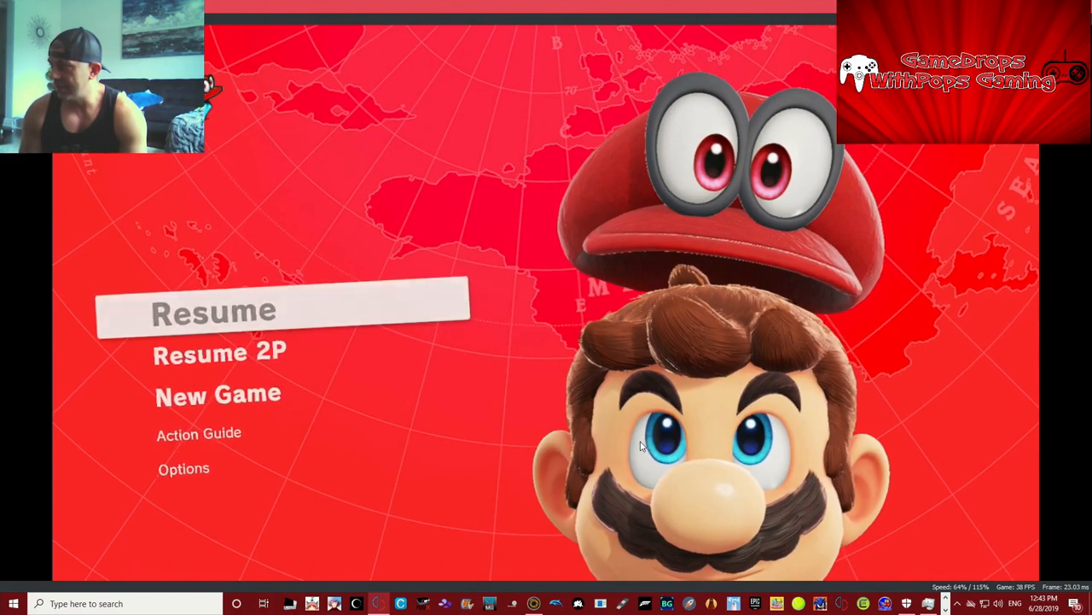
{"action": "left_click", "coordinate": [213, 311]}
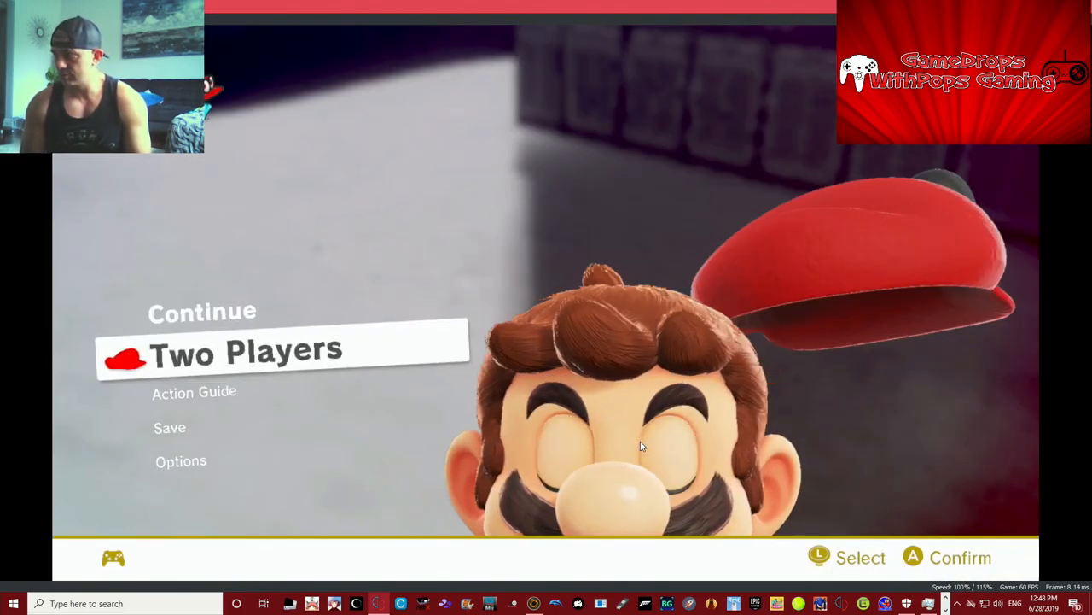
{"action": "left_click", "coordinate": [170, 427]}
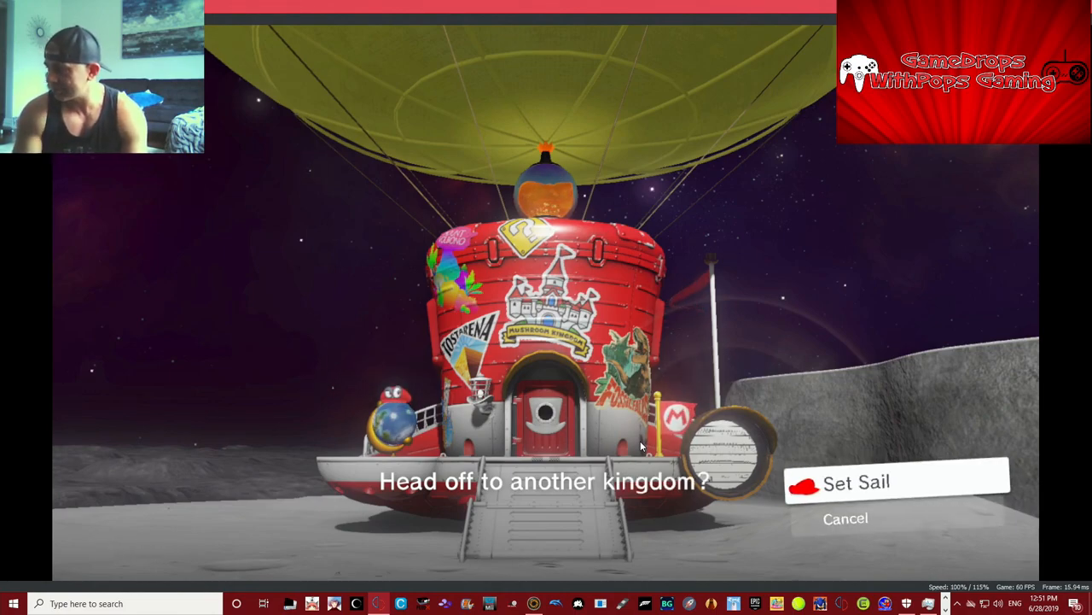
{"action": "key", "text": "Down"}
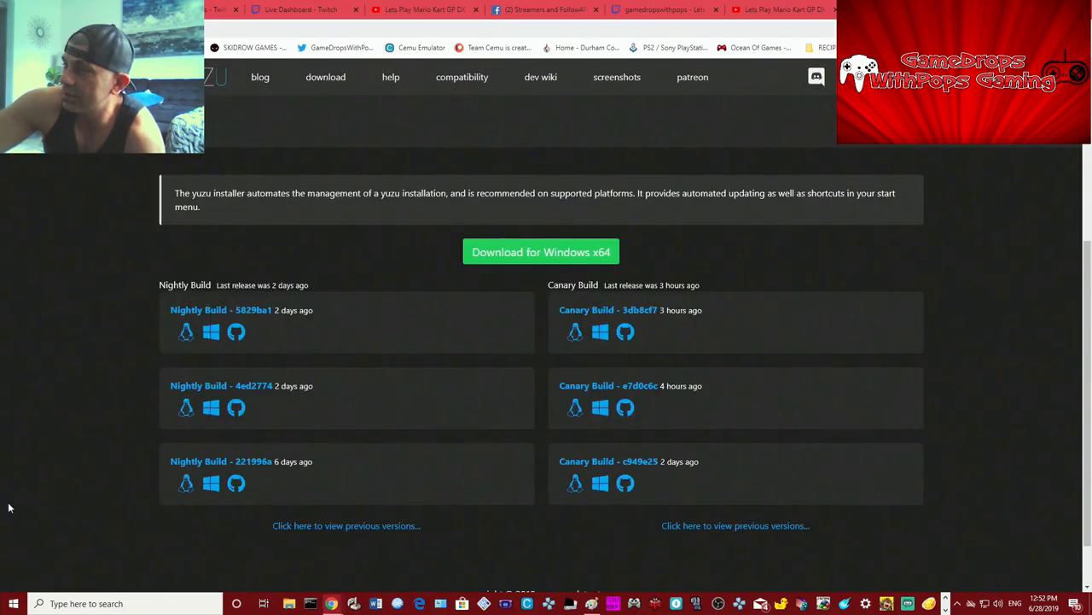
{"action": "mouse_move", "coordinate": [439, 373]}
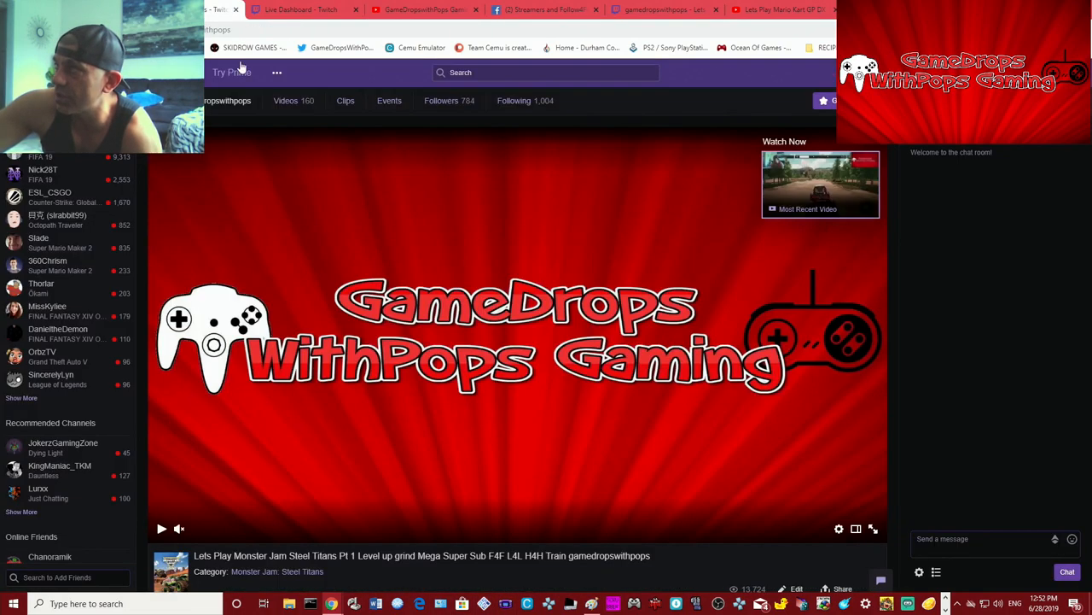
Scroll the GameDropsWithPops Gaming Twitch page to its donation and viewer-location panels.
{"action": "scroll", "scroll_direction": "down", "scroll_amount": 3}
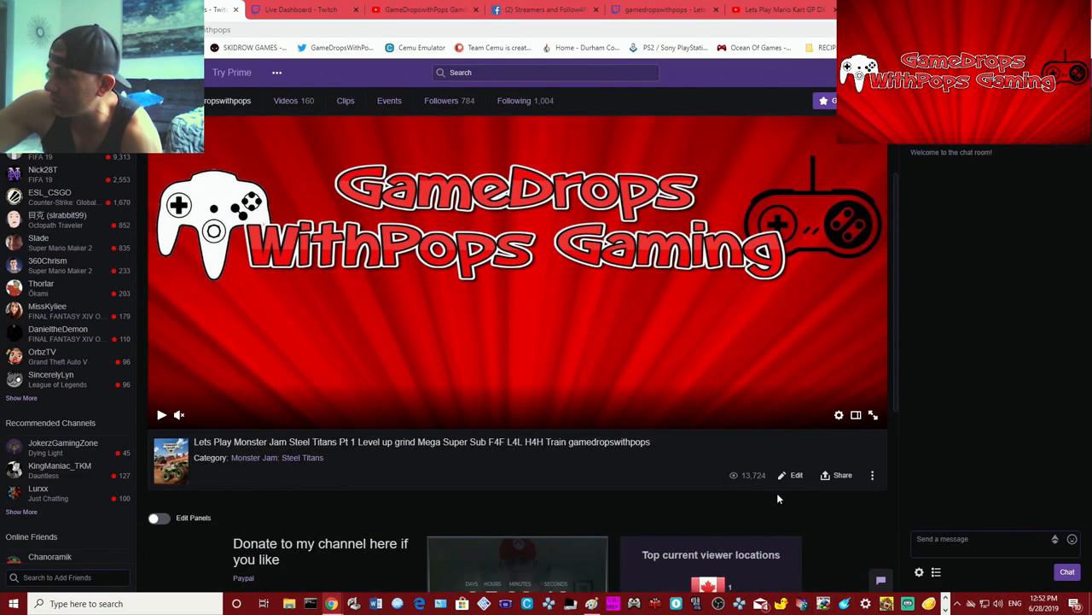
{"action": "scroll", "scroll_direction": "down", "scroll_amount": 3}
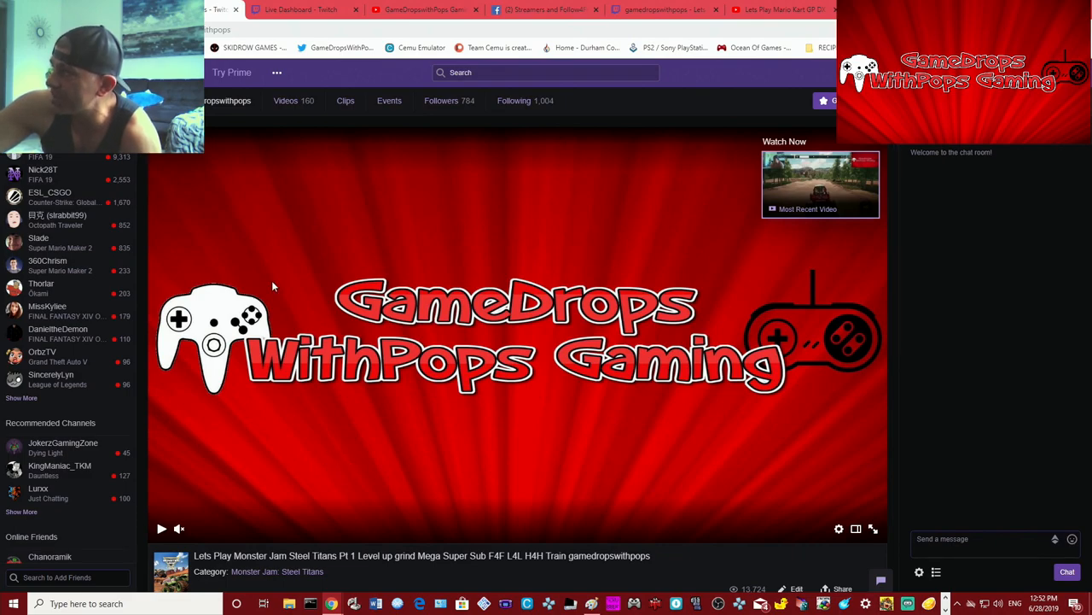
{"action": "mouse_move", "coordinate": [560, 249]}
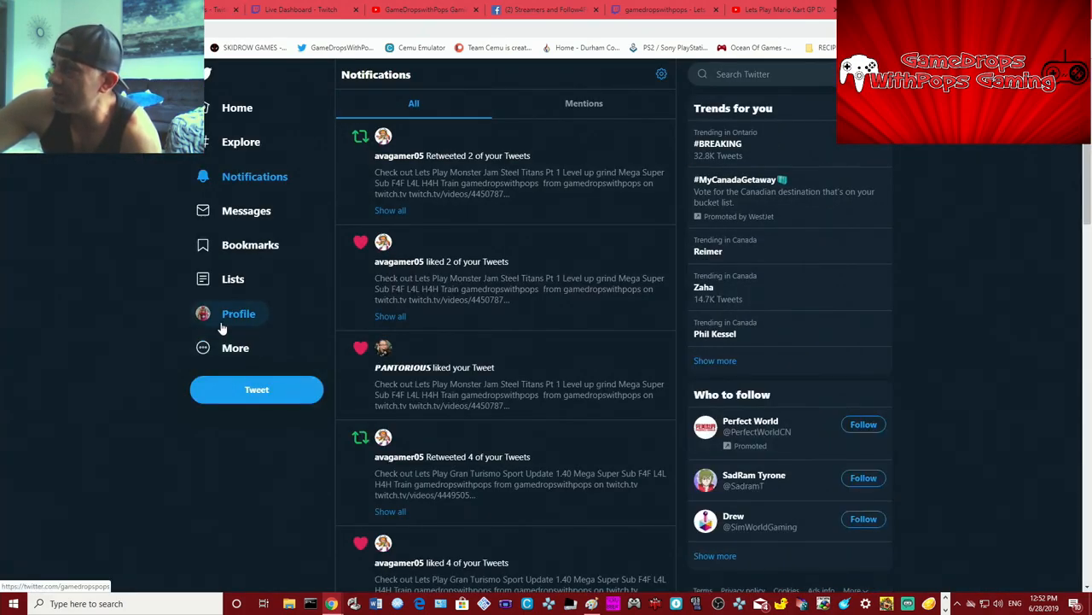
View the GameDropsWithPops Twitter profile, then move to the YouTube tab.
{"action": "left_click", "coordinate": [238, 313]}
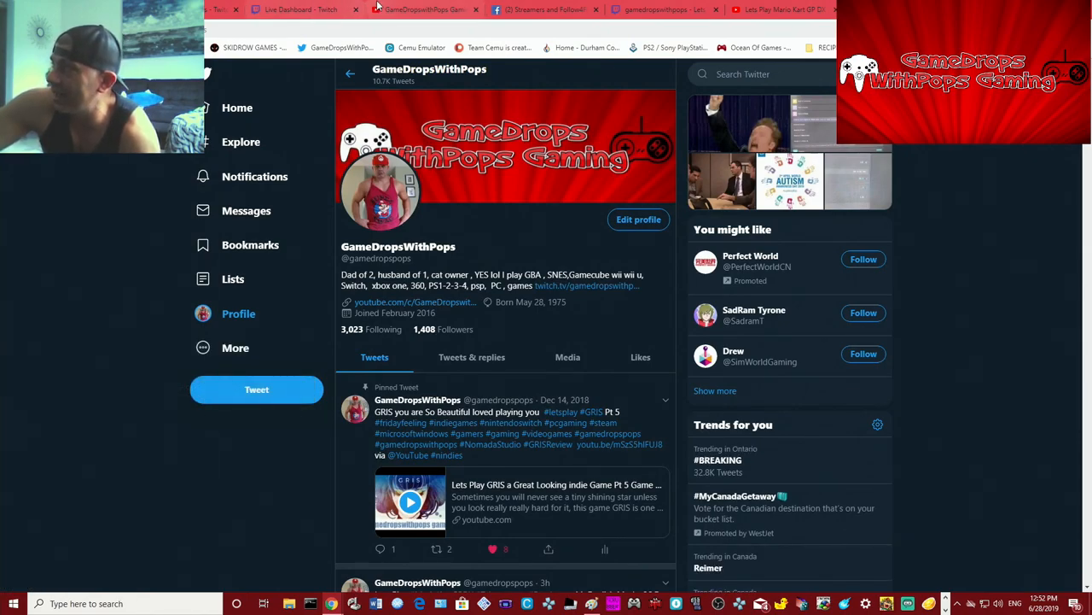
{"action": "left_click", "coordinate": [424, 9]}
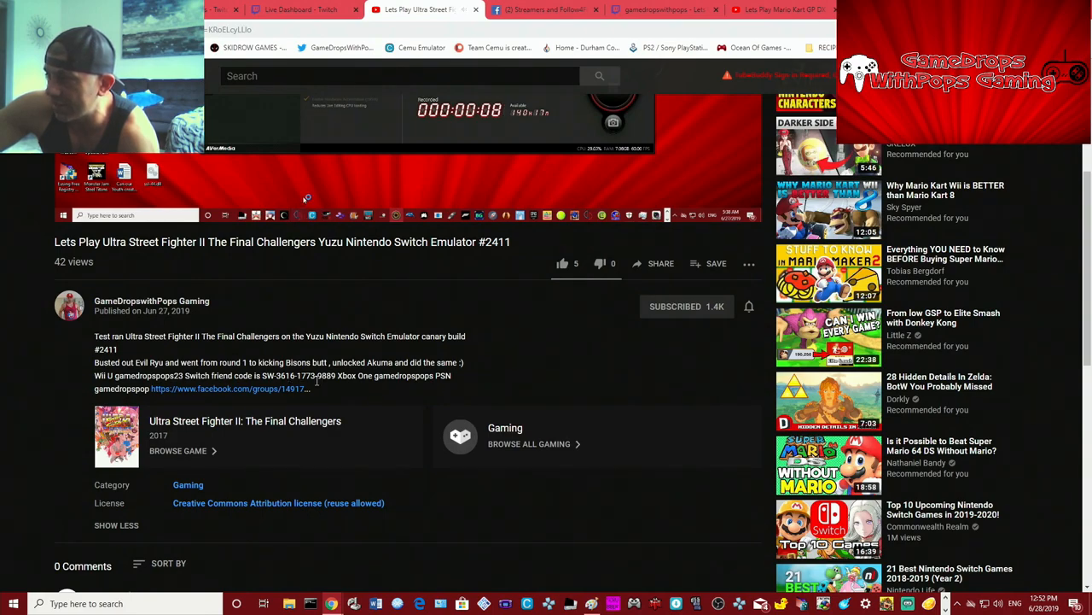
{"action": "mouse_move", "coordinate": [434, 412]}
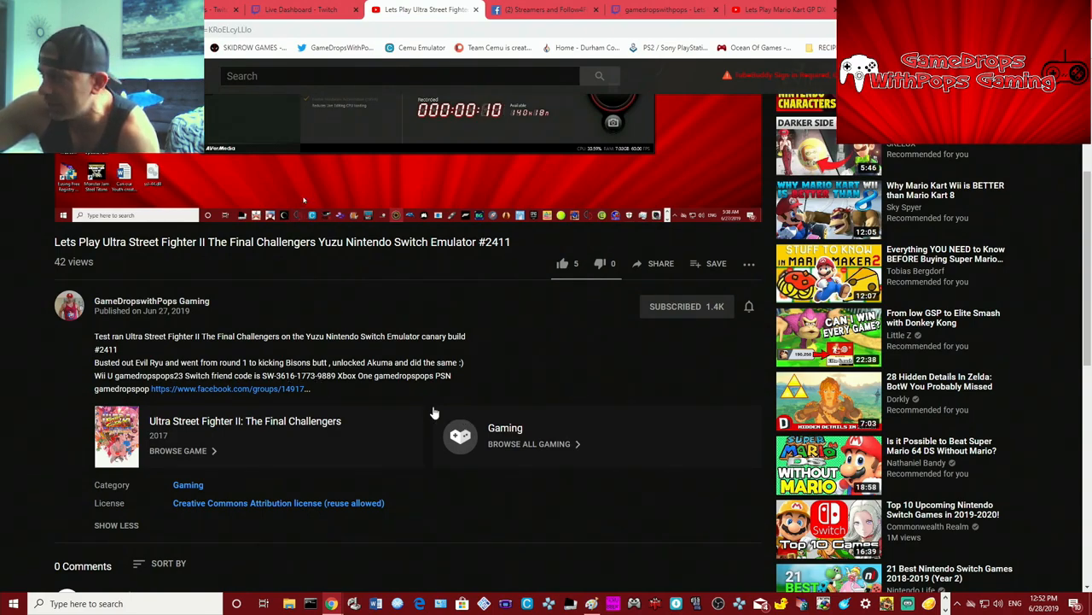
{"action": "mouse_move", "coordinate": [467, 402]}
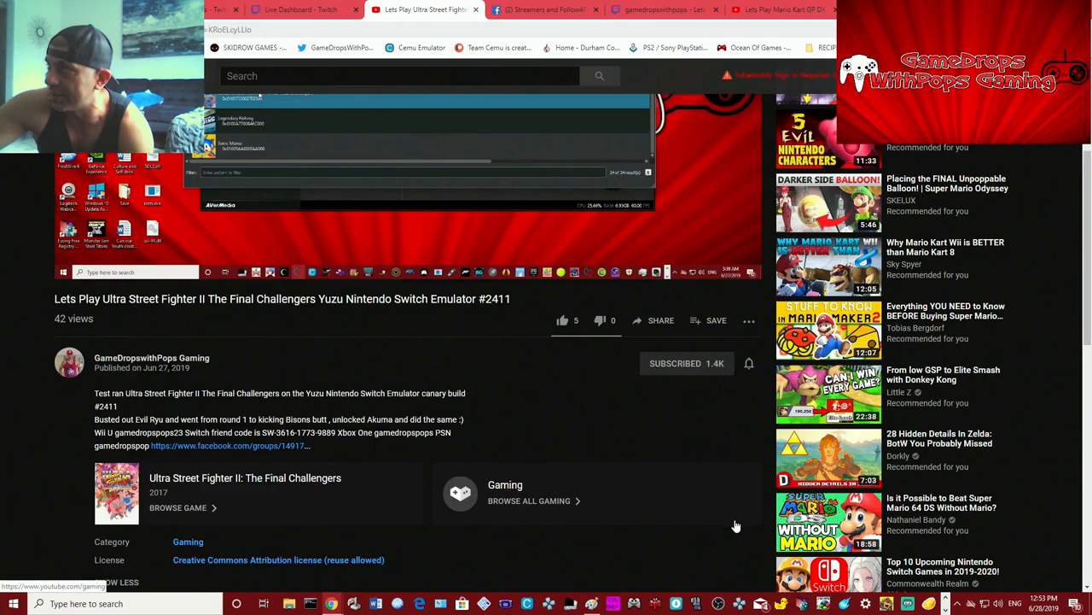
Leave the Ultra Street Fighter II video for the Facebook news feed tab.
{"action": "left_click", "coordinate": [546, 10]}
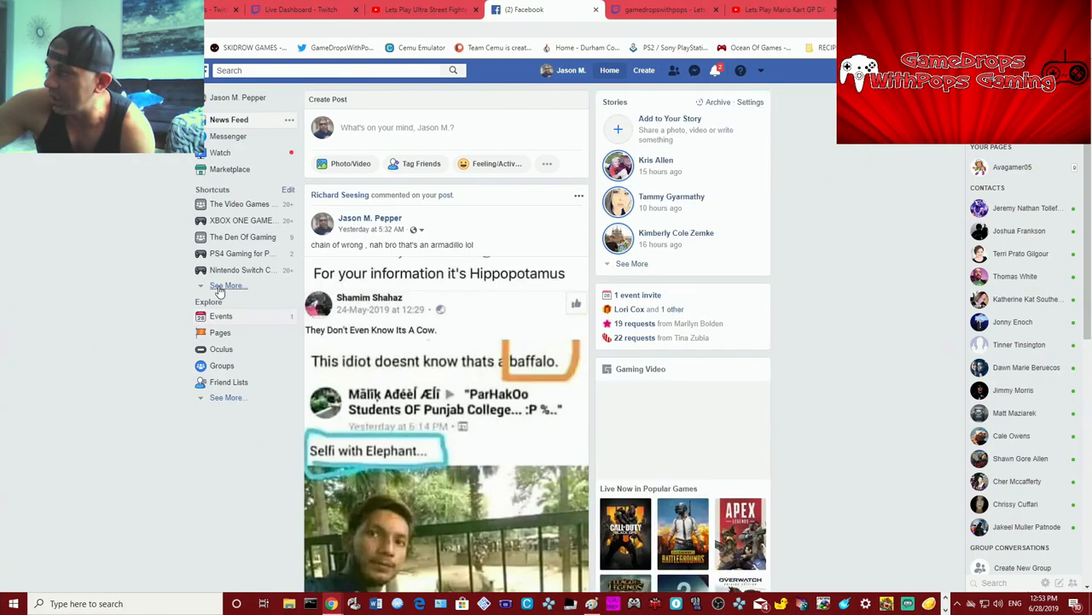
Expand Facebook shortcuts and open the Nintendo Switch Wii U Gamecube gaming group.
{"action": "left_click", "coordinate": [227, 285]}
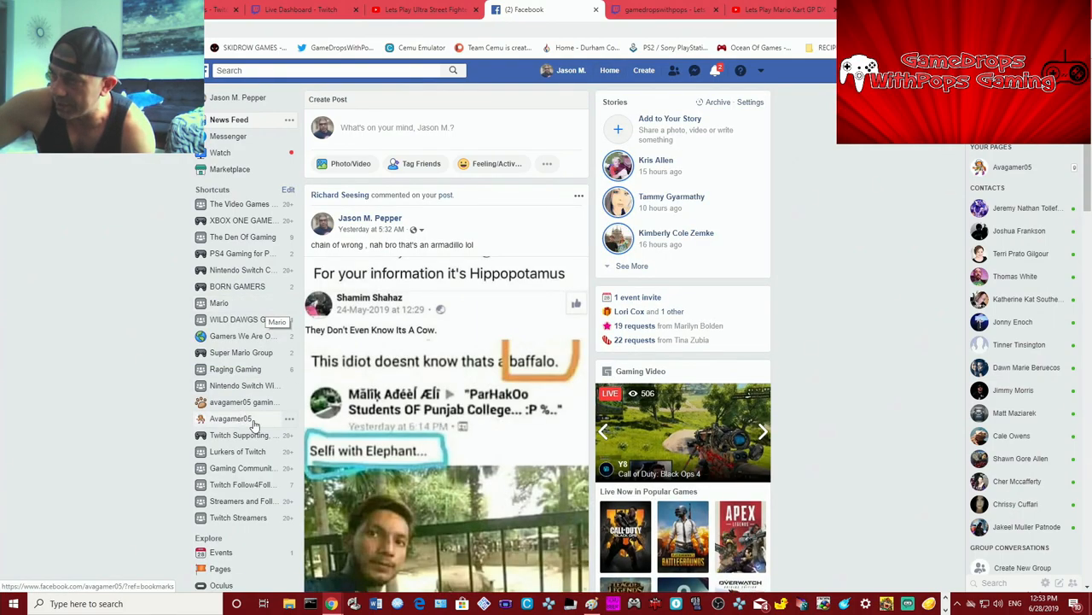
{"action": "mouse_move", "coordinate": [245, 385]}
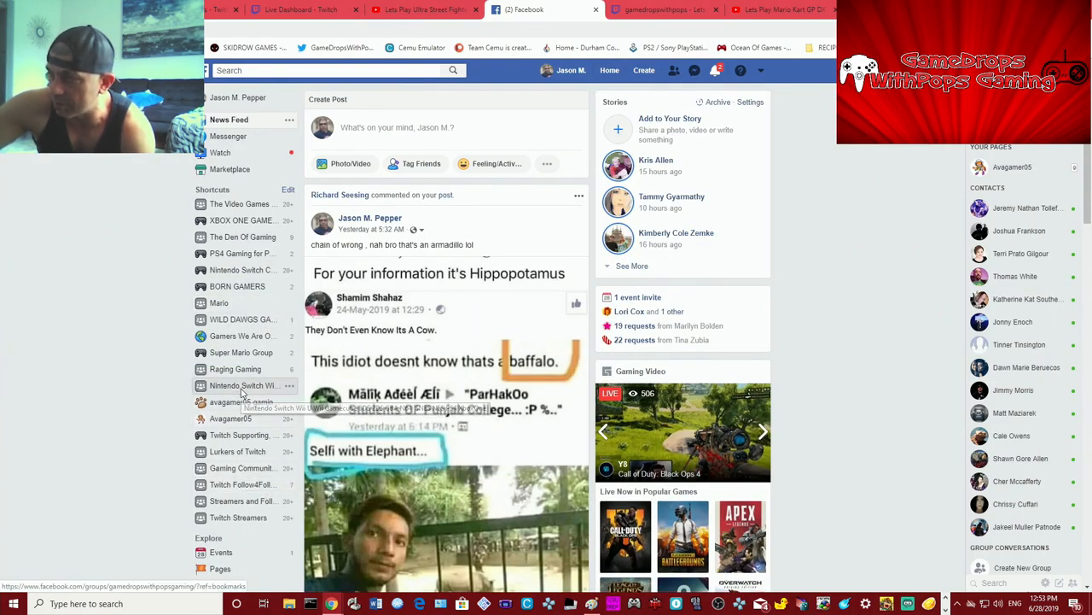
{"action": "left_click", "coordinate": [245, 384]}
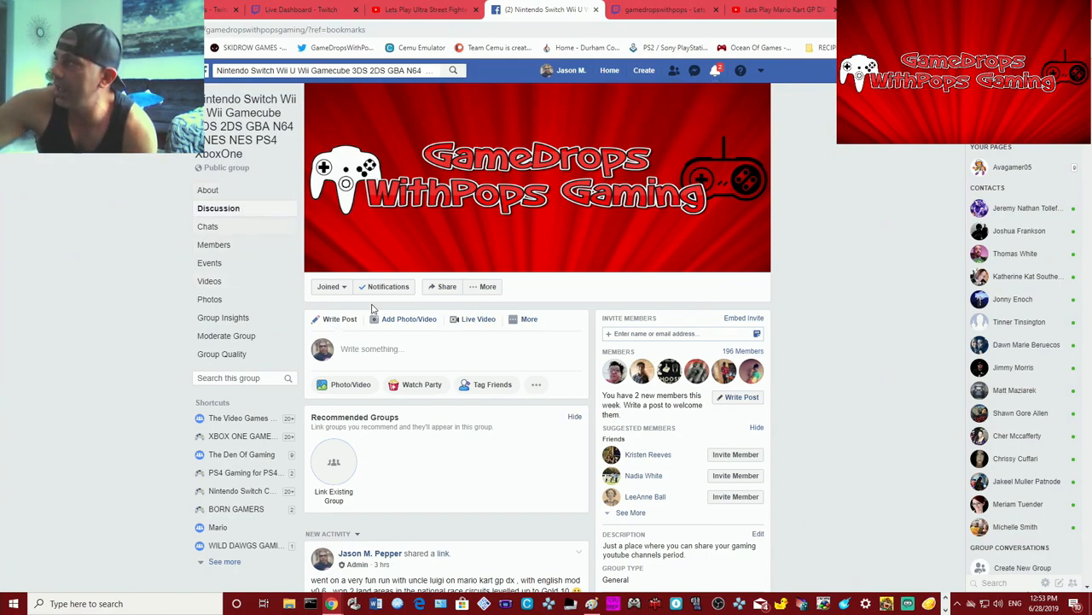
{"action": "mouse_move", "coordinate": [409, 318]}
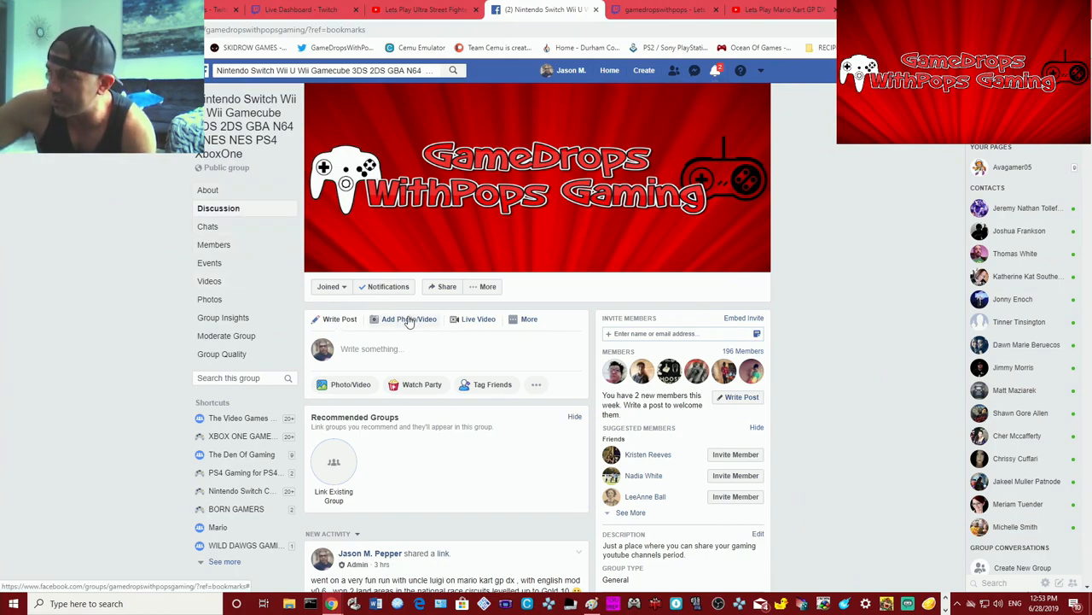